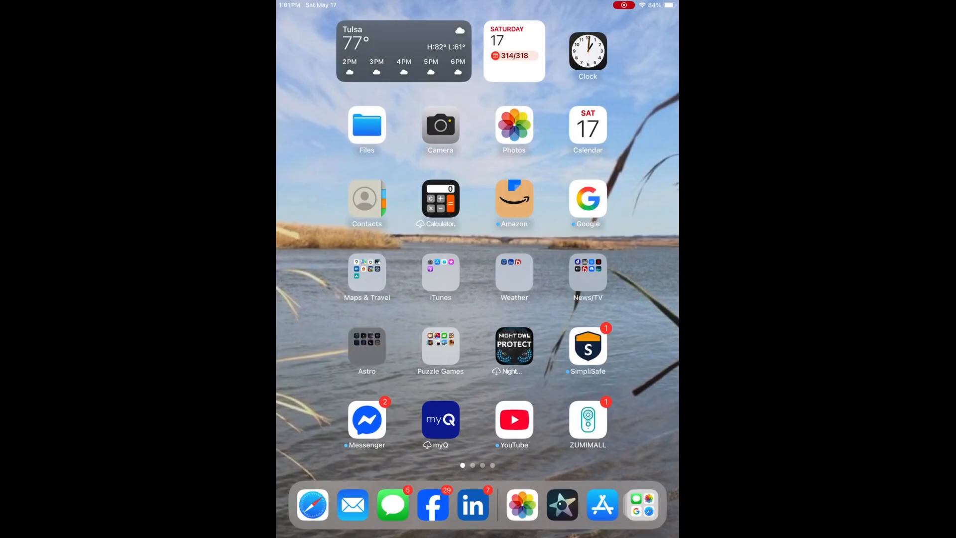
- Launch Seestar and join the telescope's Wi-Fi to connect to it
click(561, 504)
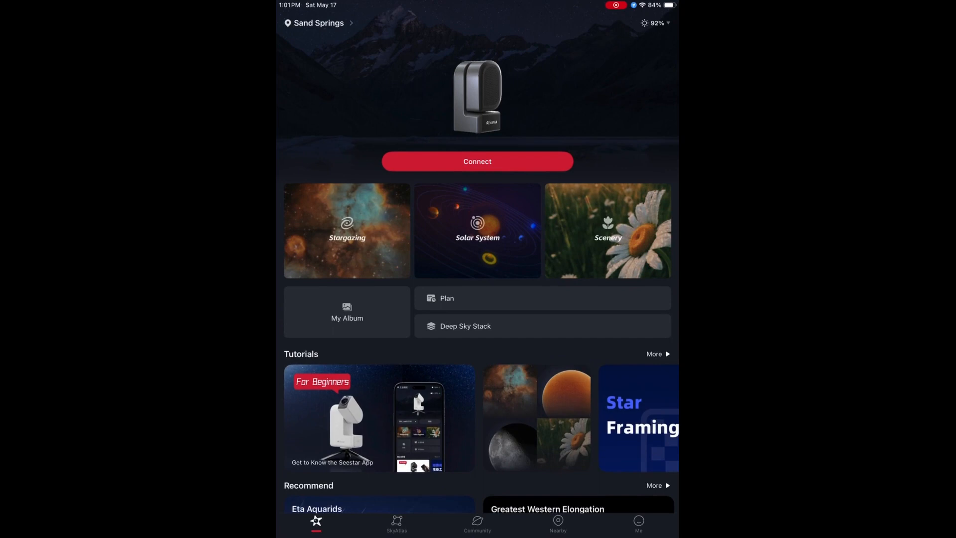
click(477, 161)
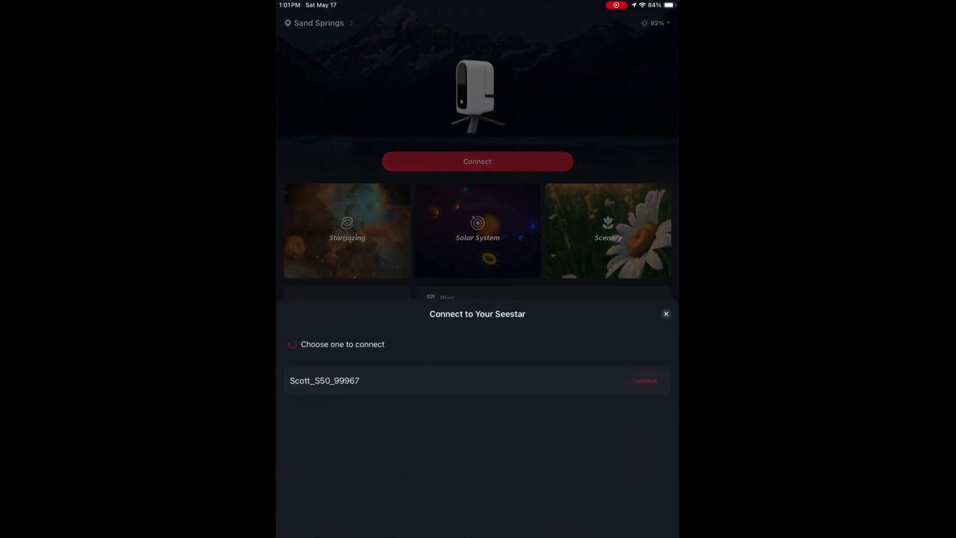
click(644, 380)
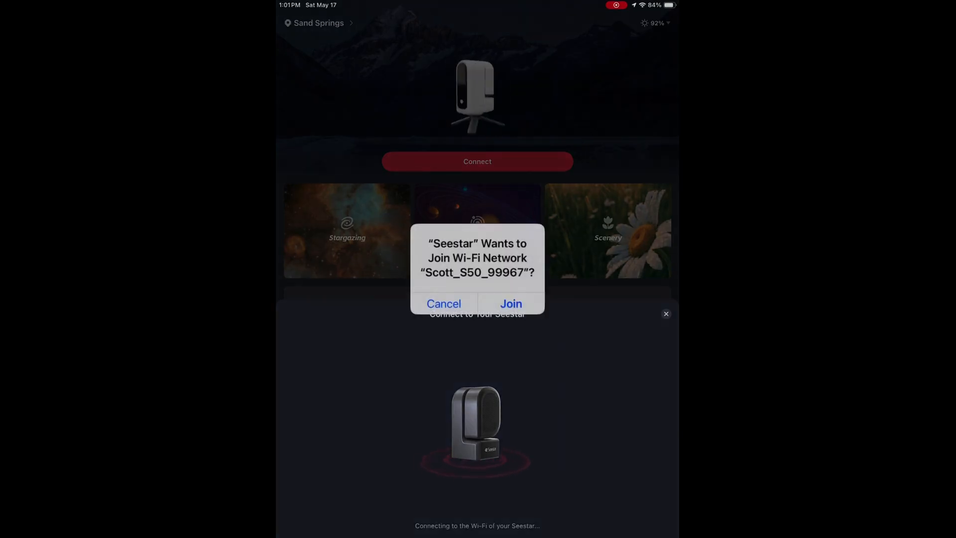
click(510, 304)
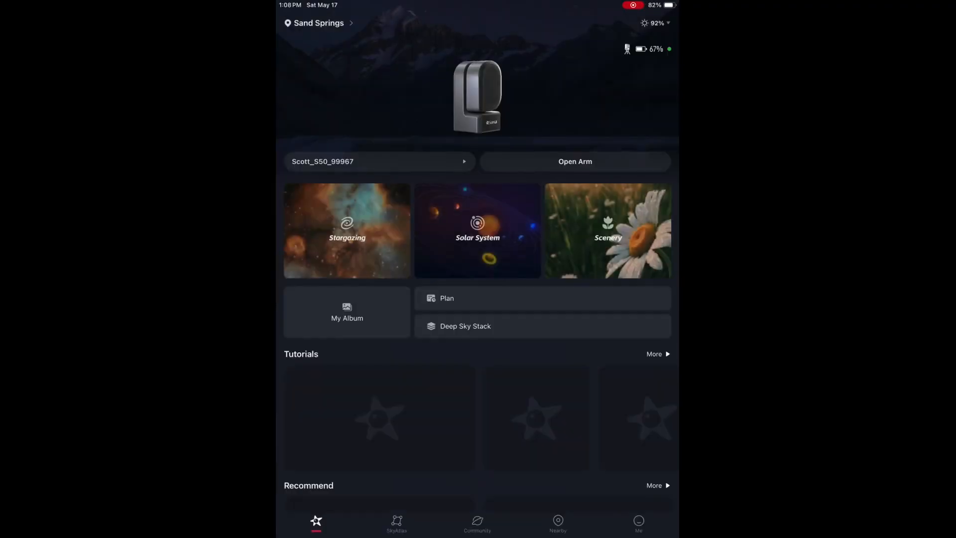
- Add all 241 of yesterday's galaxy frames to Deep Sky Stack
click(465, 326)
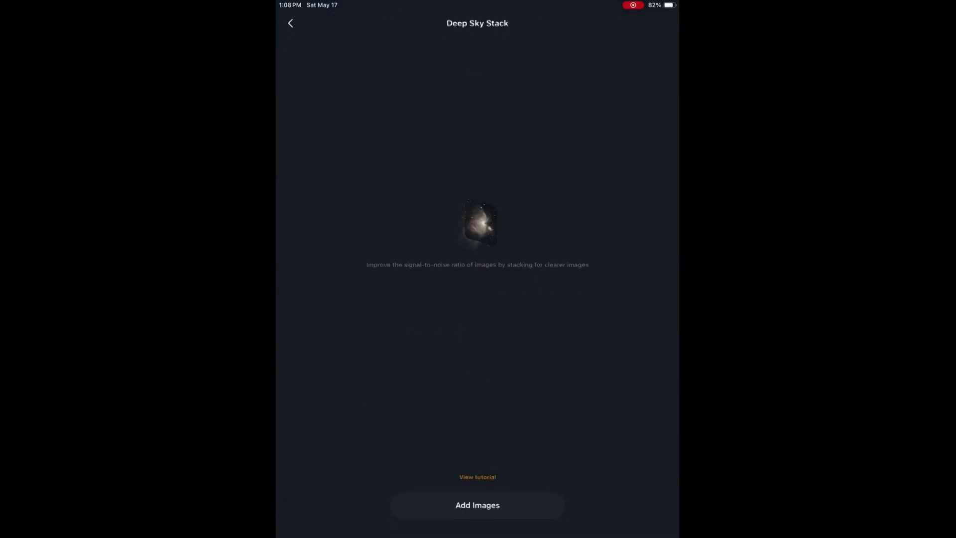
click(477, 505)
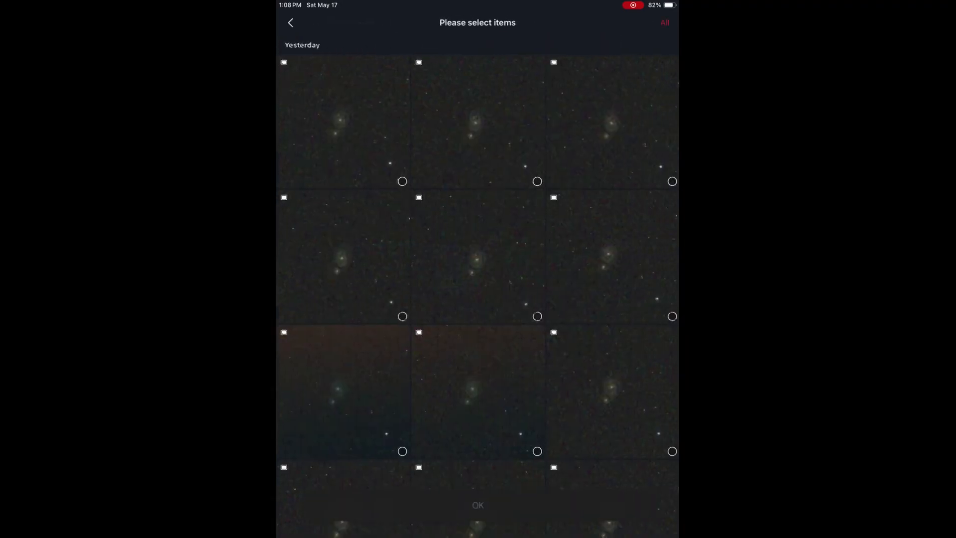
click(664, 23)
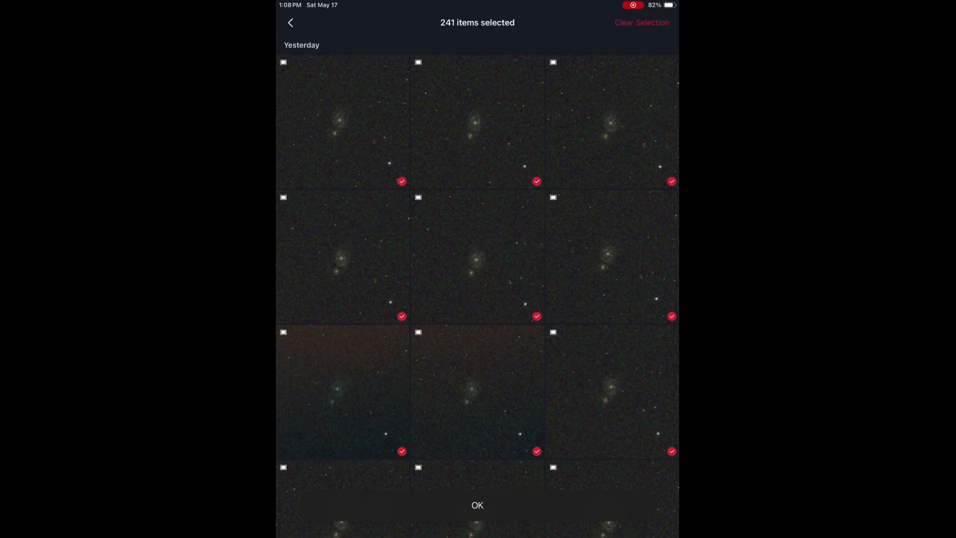
click(477, 505)
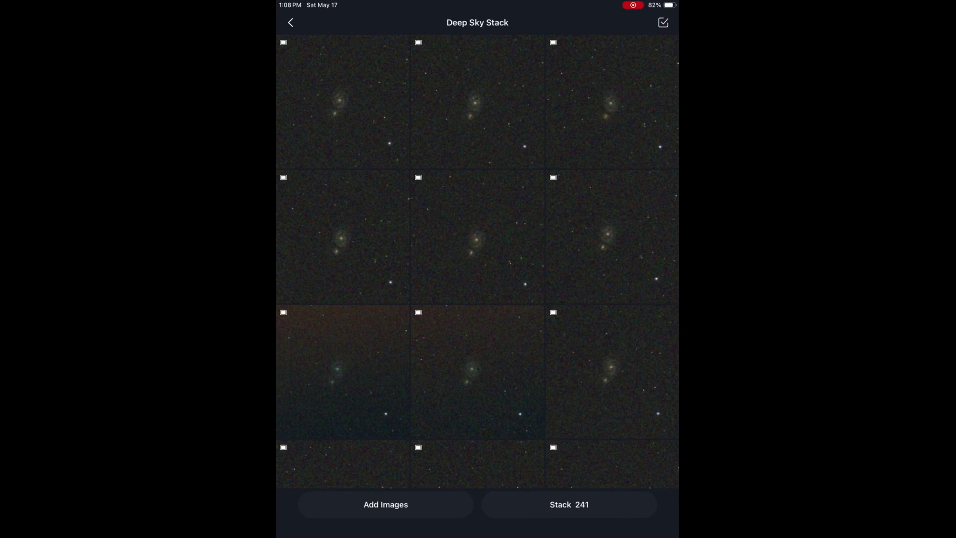
- Stack the 241 frames into one image of the spiral galaxy
click(568, 505)
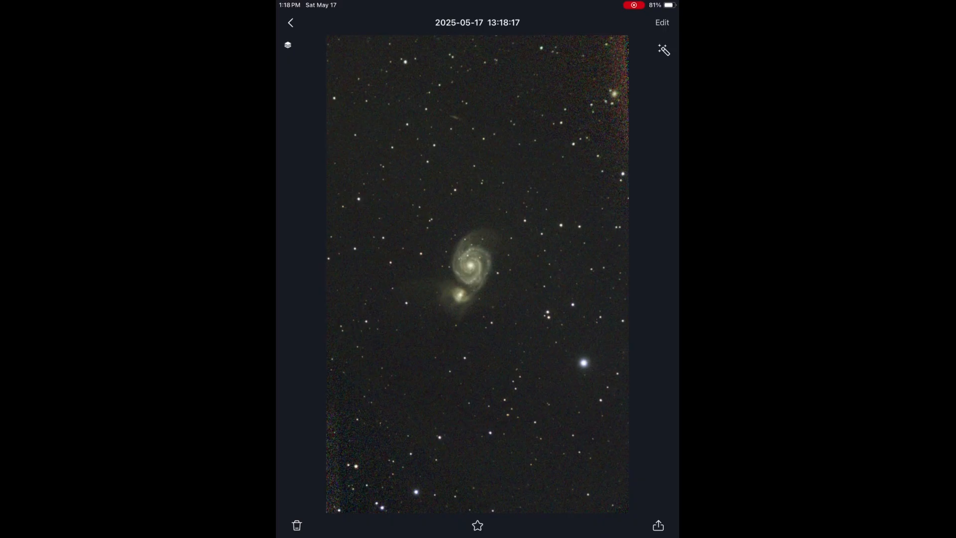
- Open the stacked galaxy image in the editor
click(662, 50)
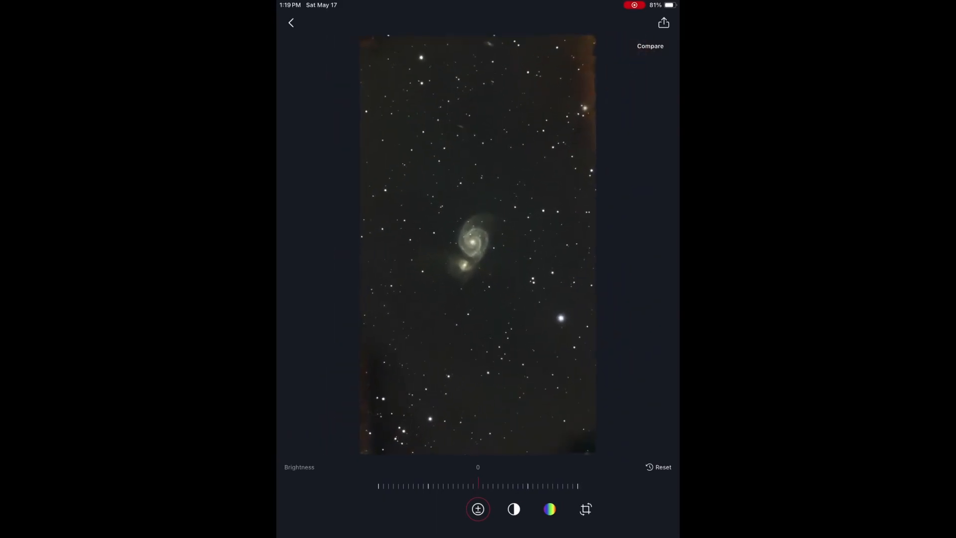
- Crop the galaxy image to 1:1, save it to the iPad, and exit the editor
click(586, 509)
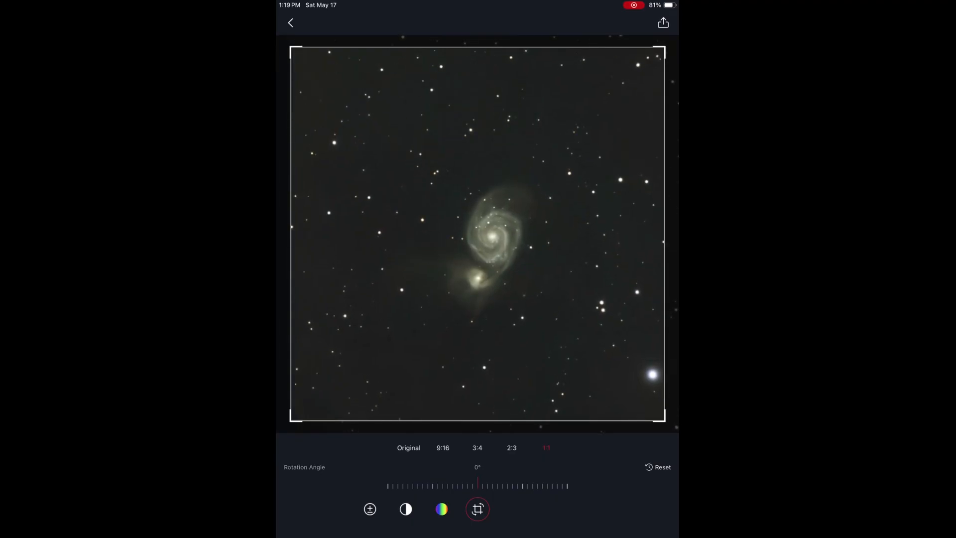
click(662, 23)
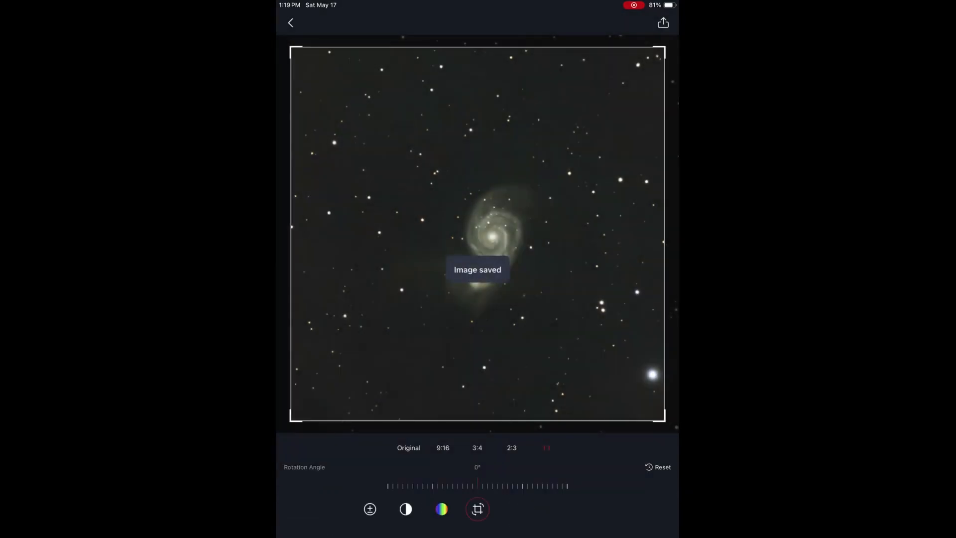
click(290, 23)
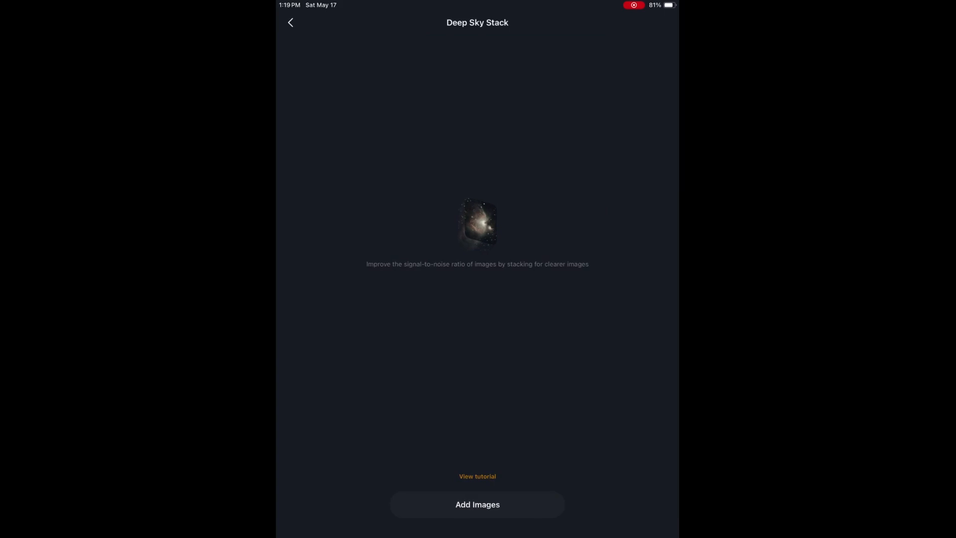
- Return to the Seestar home screen and bring up the app switcher
click(290, 23)
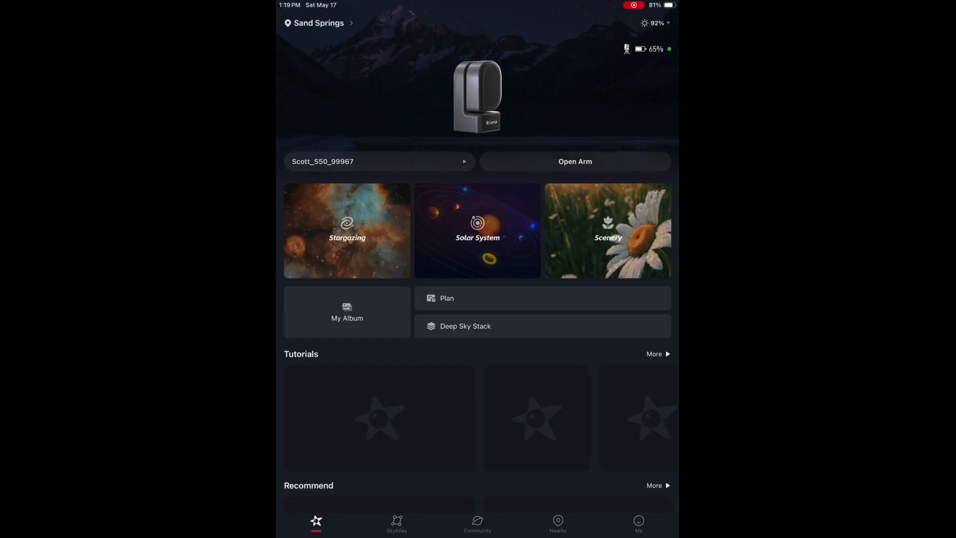
click(317, 23)
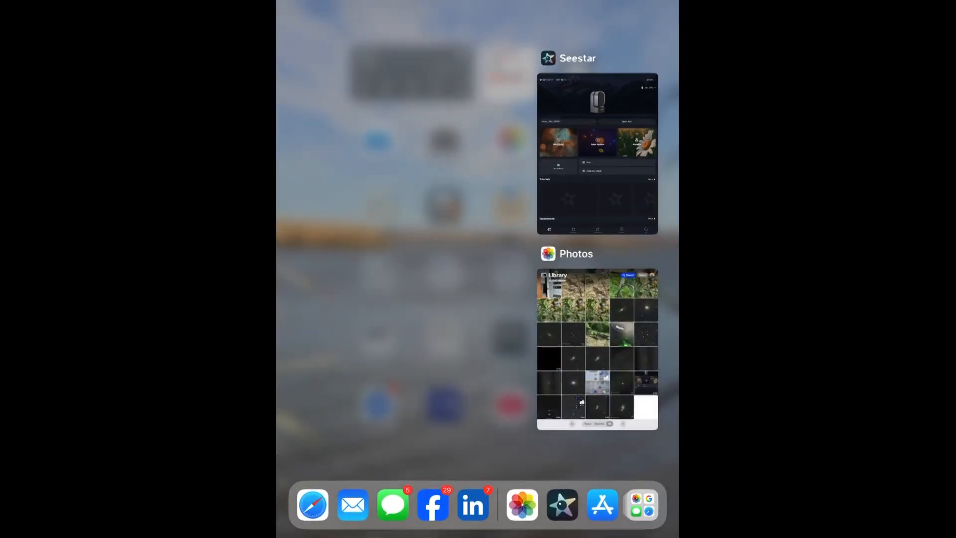
- Switch to Photos and open the newest square M51 image for editing
click(596, 348)
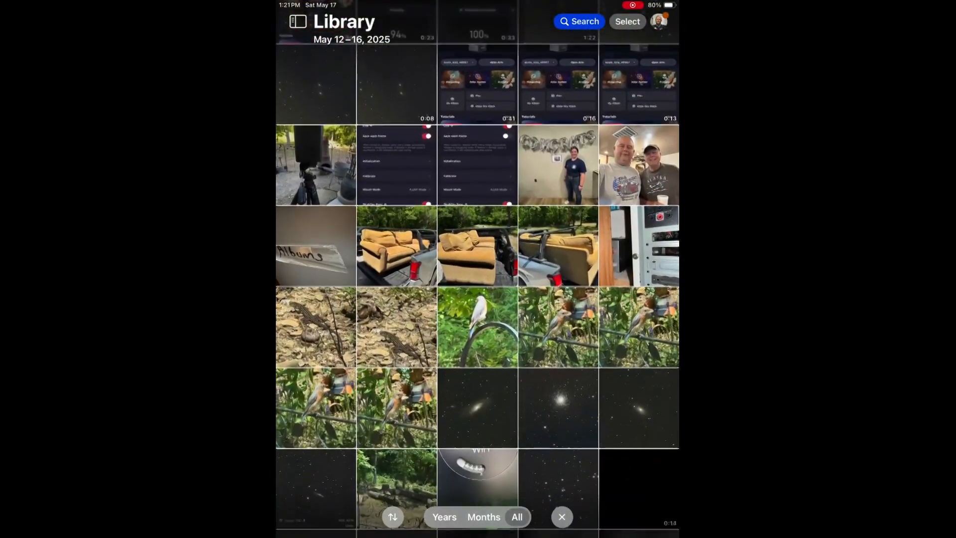
scroll(down, 3)
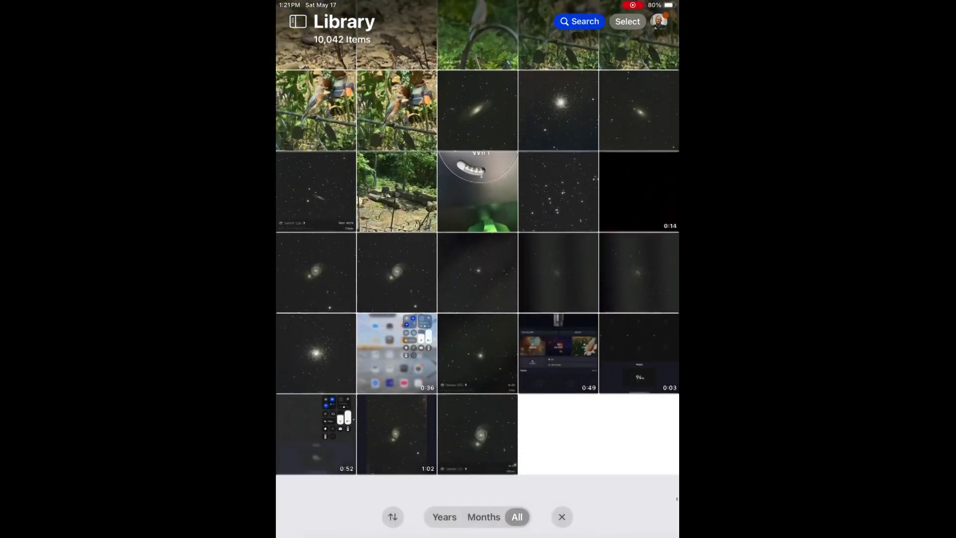
click(478, 434)
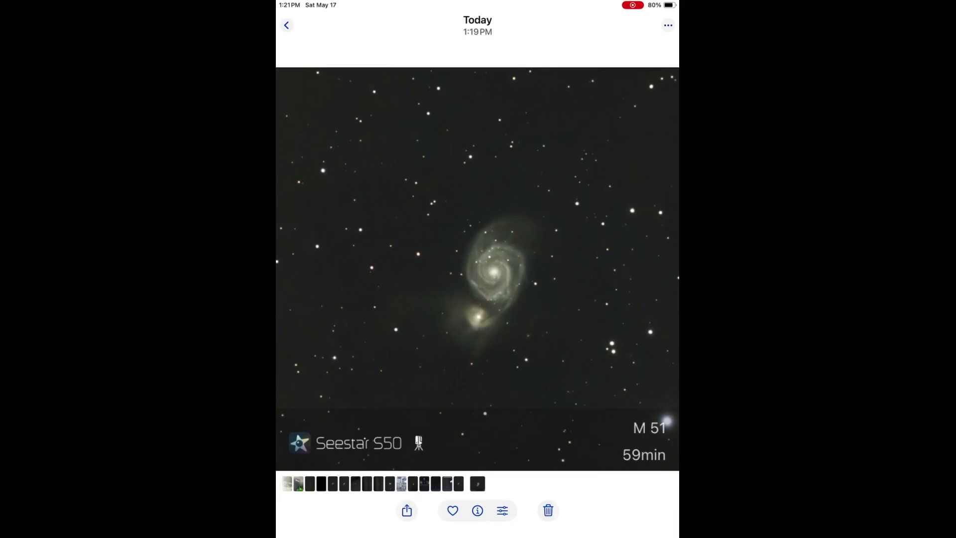
click(502, 511)
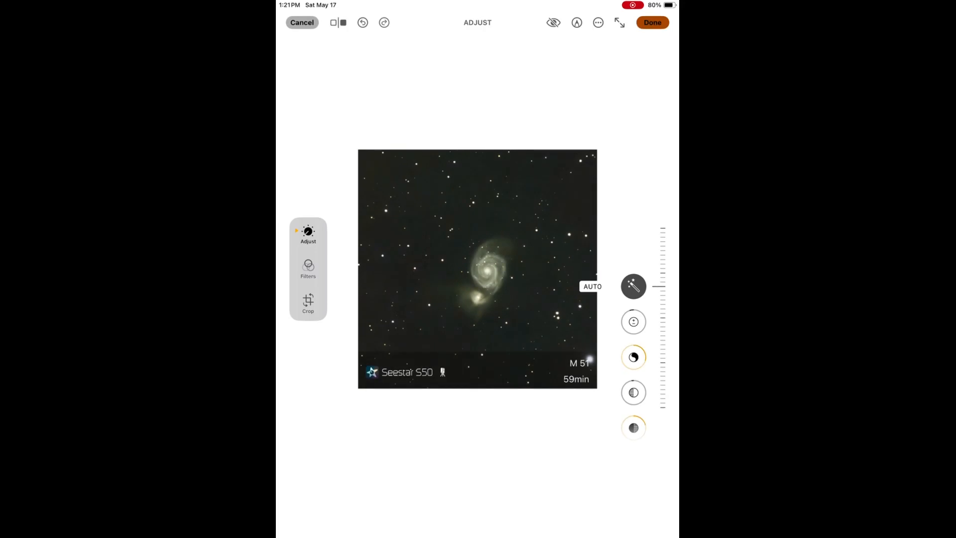
- Auto-enhance the M51 photo and keep the edit
click(619, 23)
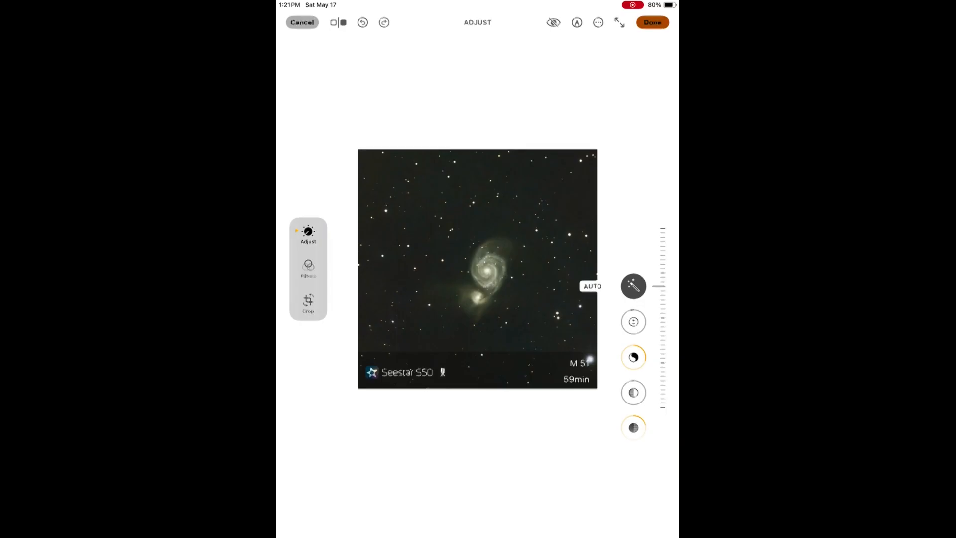
click(301, 22)
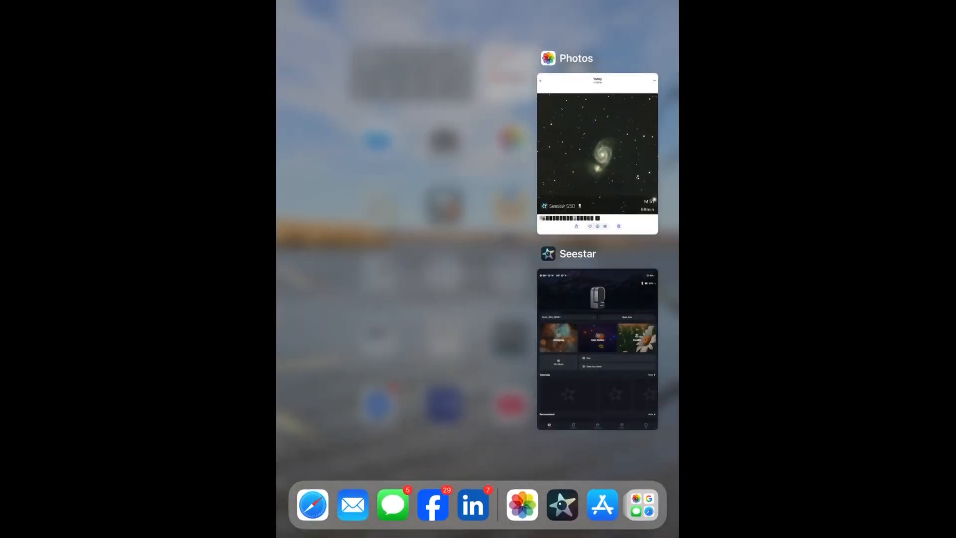
- Switch to Seestar and open the Me tab showing 64% battery, 18.8GB free
click(596, 350)
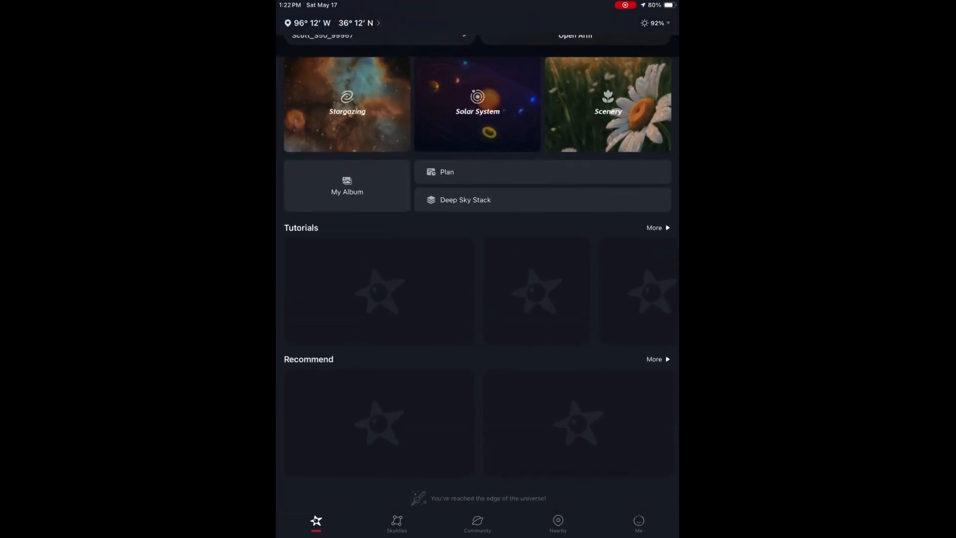
click(638, 523)
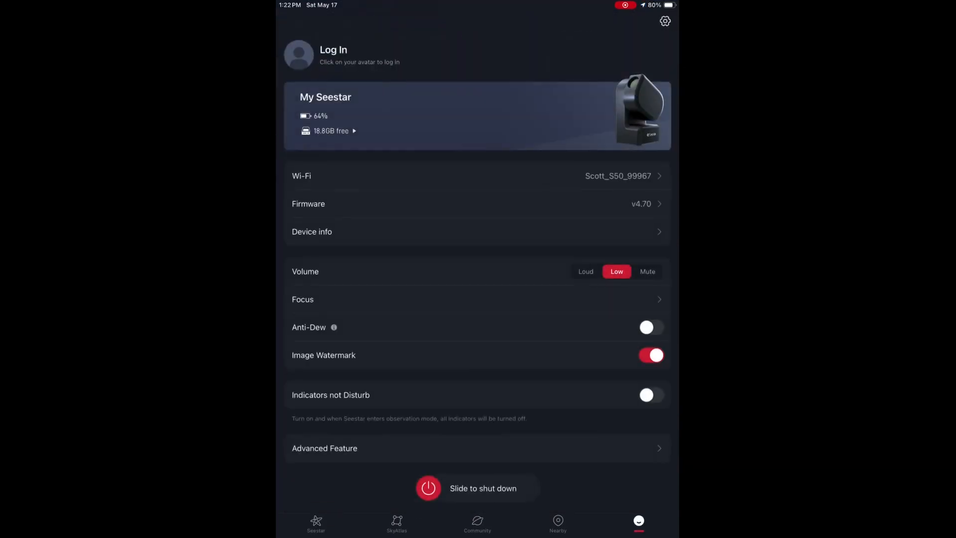